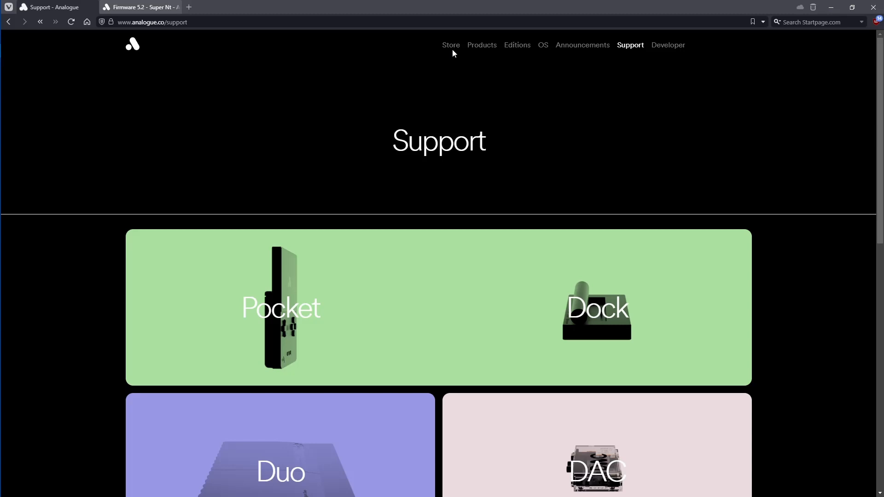
{"action": "mouse_move", "coordinate": [447, 56]}
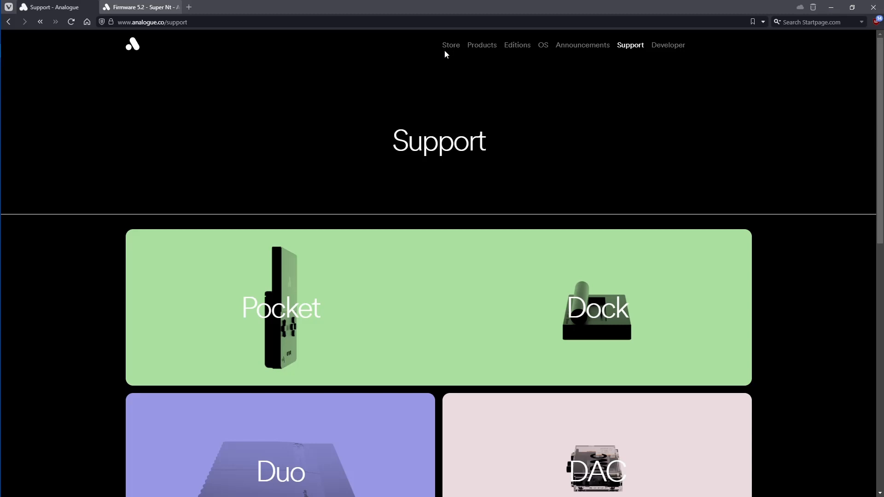
Switch from Announcements to the Super Nt Firmware 5.2 page and scroll to its release notes.
{"action": "left_click", "coordinate": [582, 45]}
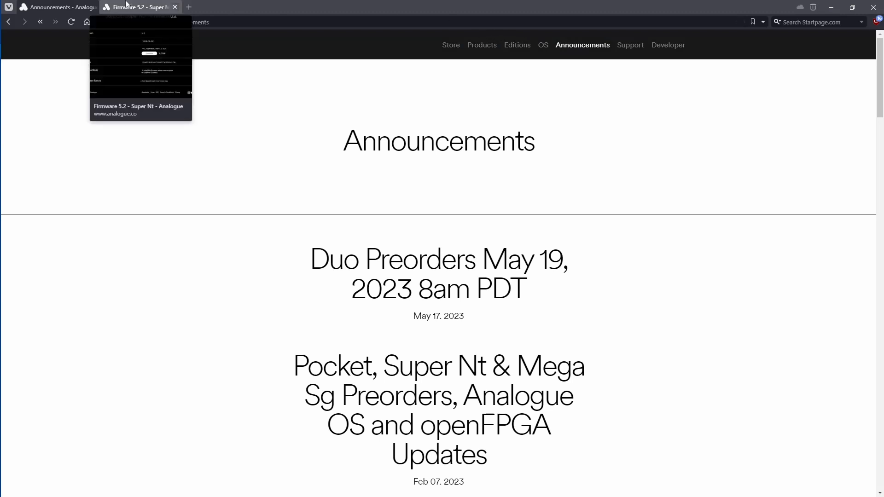
{"action": "left_click", "coordinate": [139, 7]}
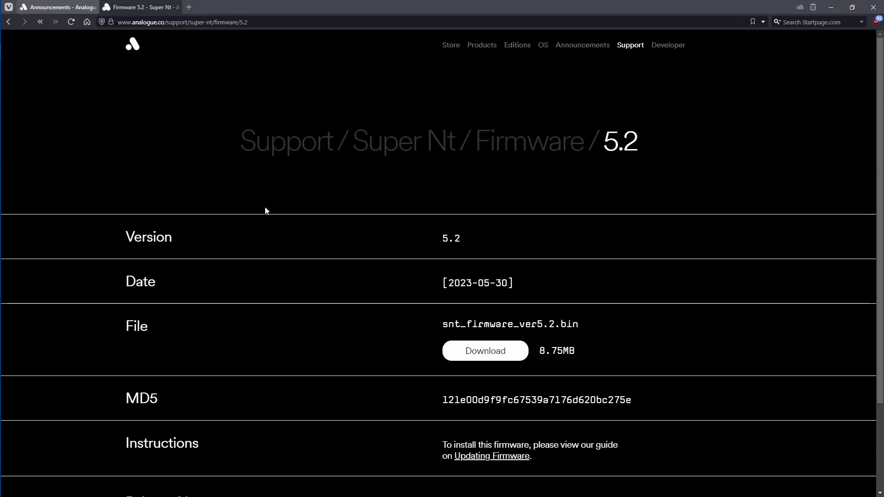
{"action": "scroll", "scroll_direction": "down", "scroll_amount": 3}
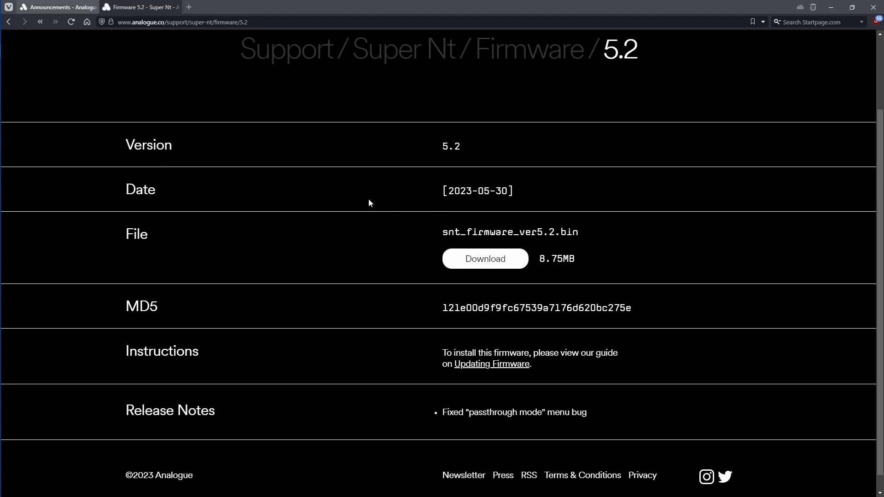
{"action": "mouse_move", "coordinate": [475, 379]}
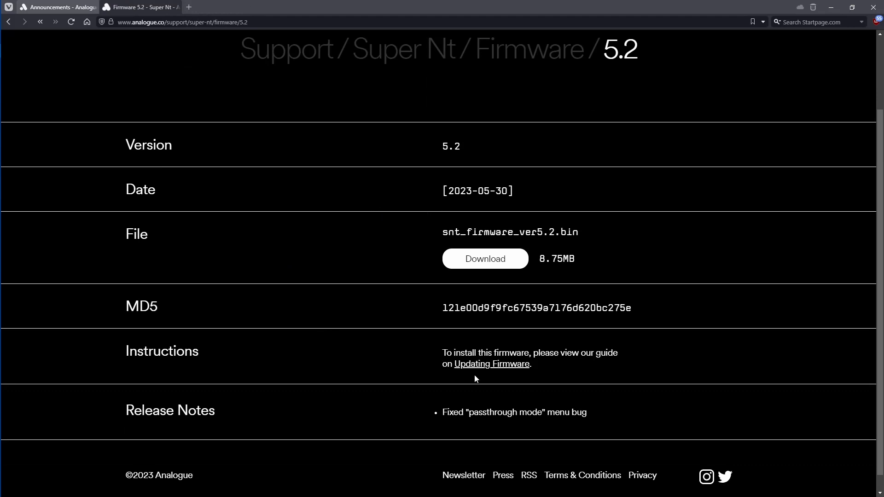
{"action": "mouse_move", "coordinate": [547, 244]}
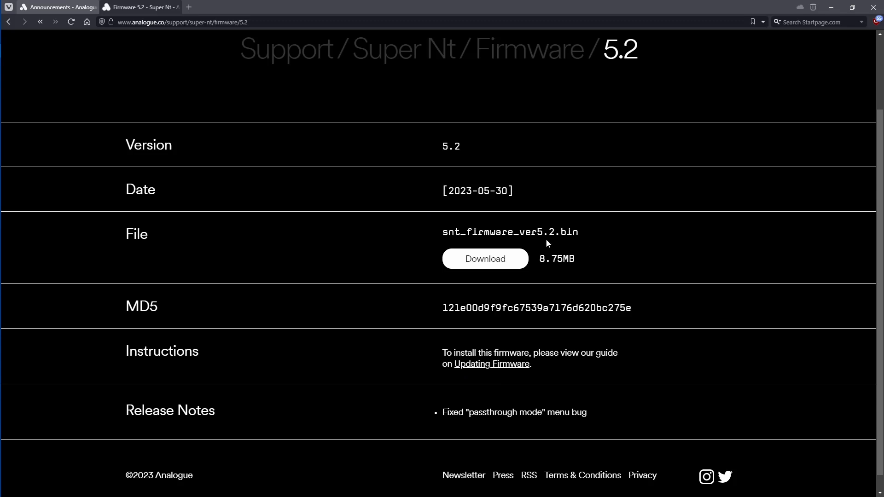
{"action": "scroll", "scroll_direction": "down", "scroll_amount": 3}
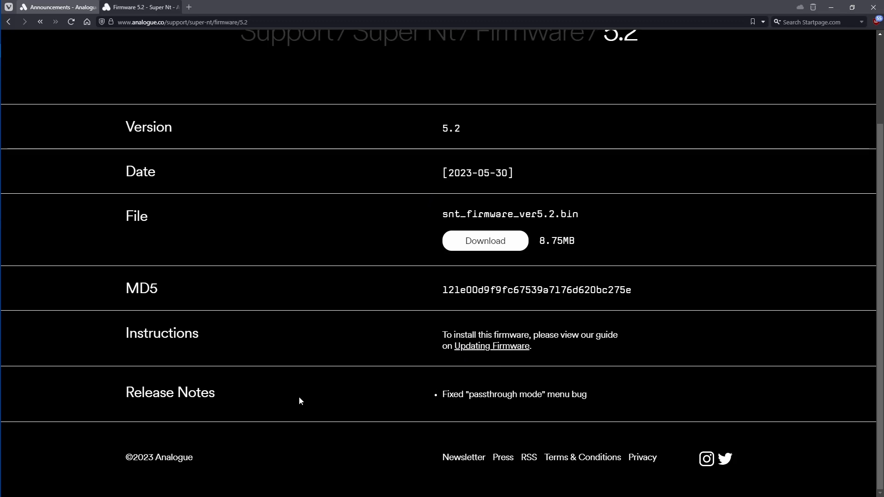
{"action": "mouse_move", "coordinate": [523, 430]}
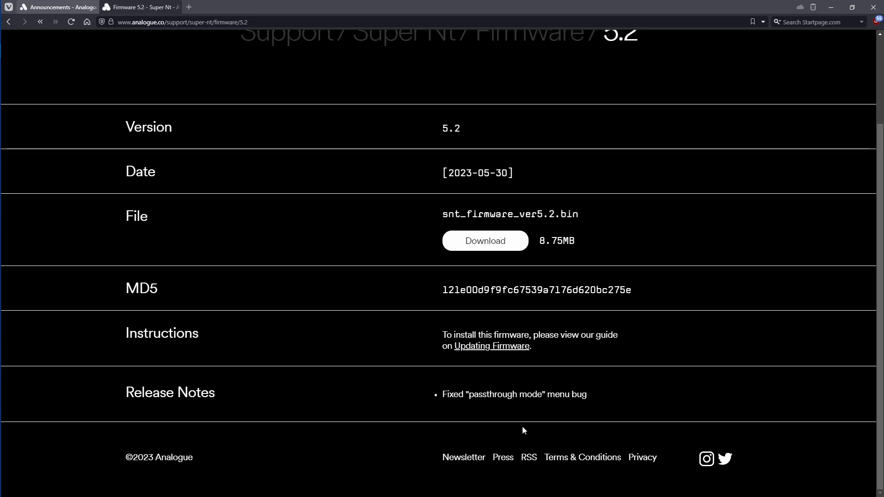
{"action": "mouse_move", "coordinate": [570, 406]}
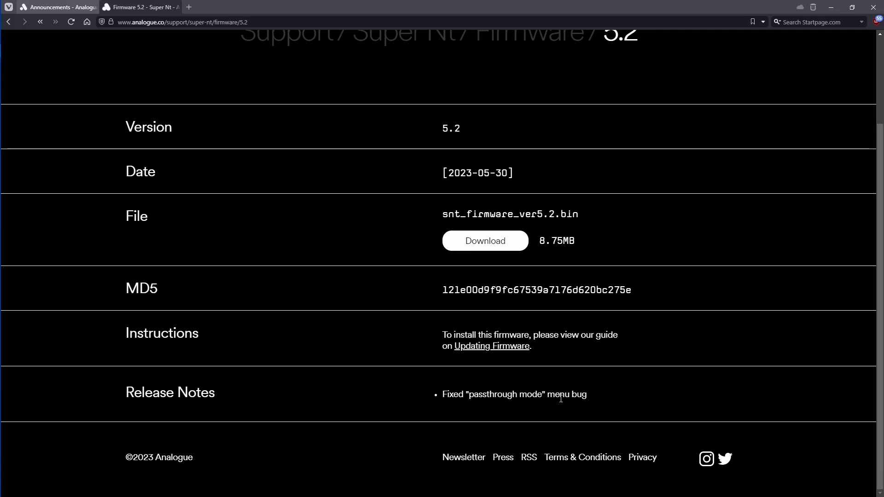
{"action": "mouse_move", "coordinate": [424, 392]}
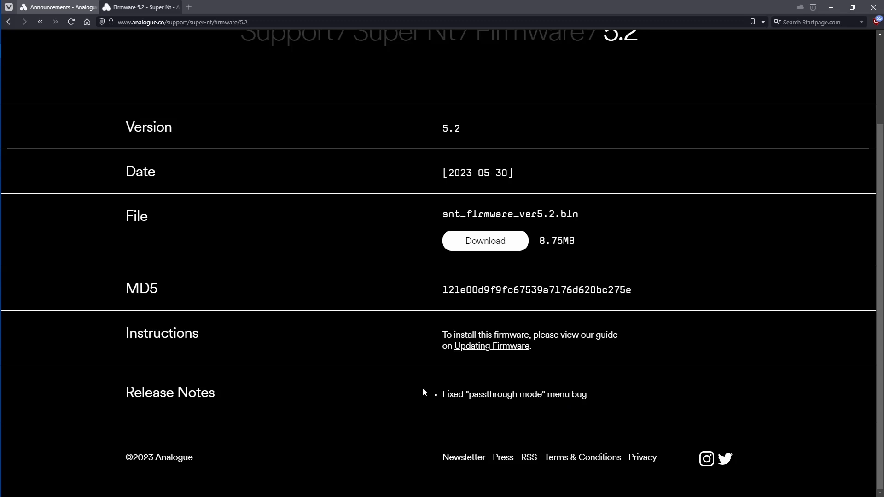
{"action": "mouse_move", "coordinate": [445, 393]}
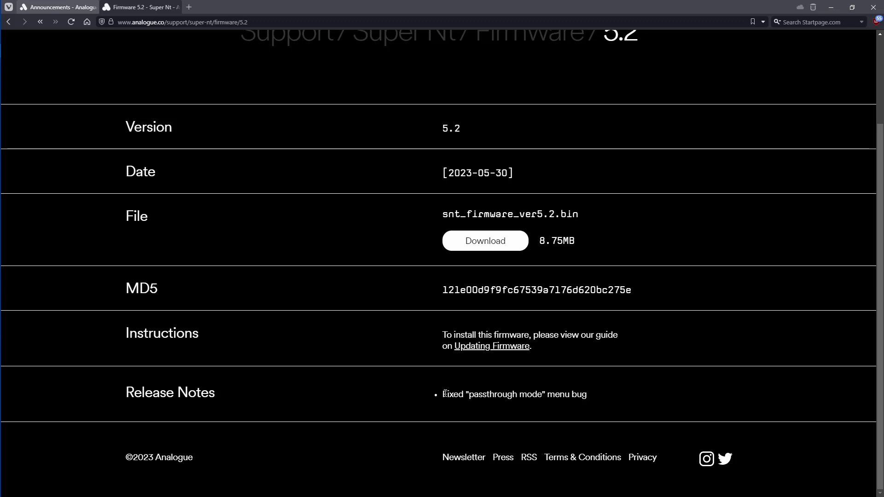
{"action": "mouse_move", "coordinate": [444, 391]}
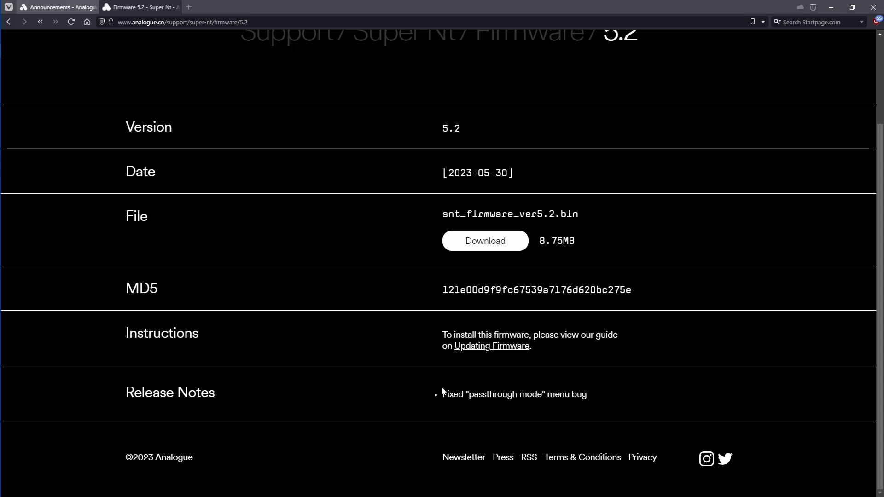
{"action": "mouse_move", "coordinate": [444, 390]}
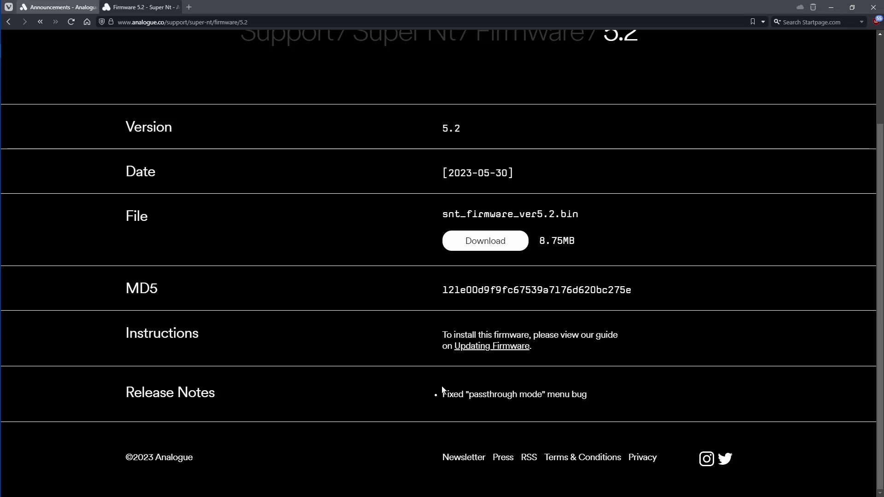
{"action": "mouse_move", "coordinate": [438, 387]}
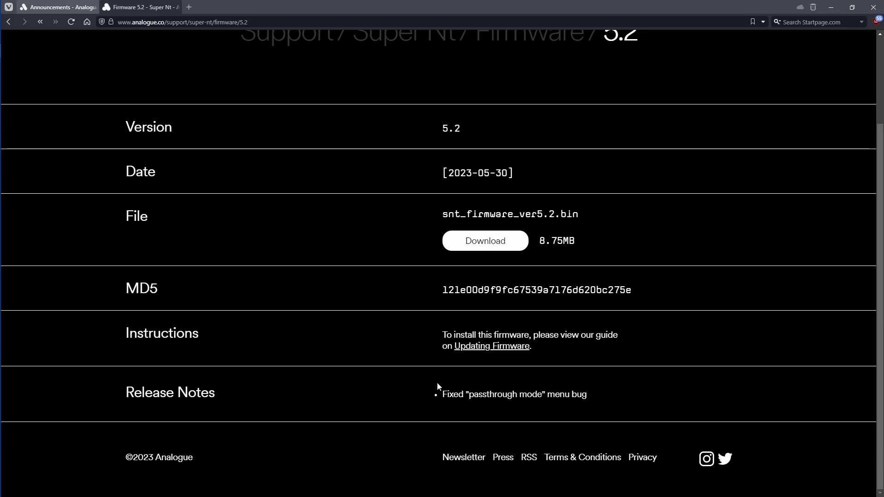
{"action": "mouse_move", "coordinate": [437, 385]}
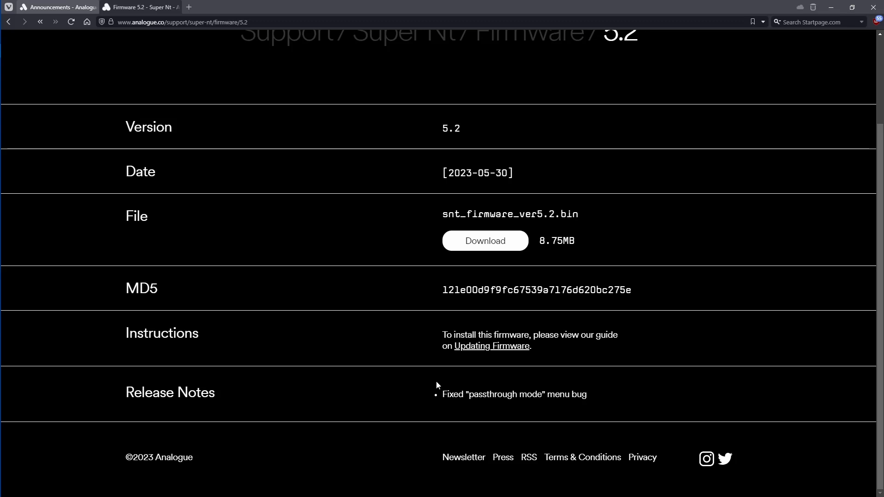